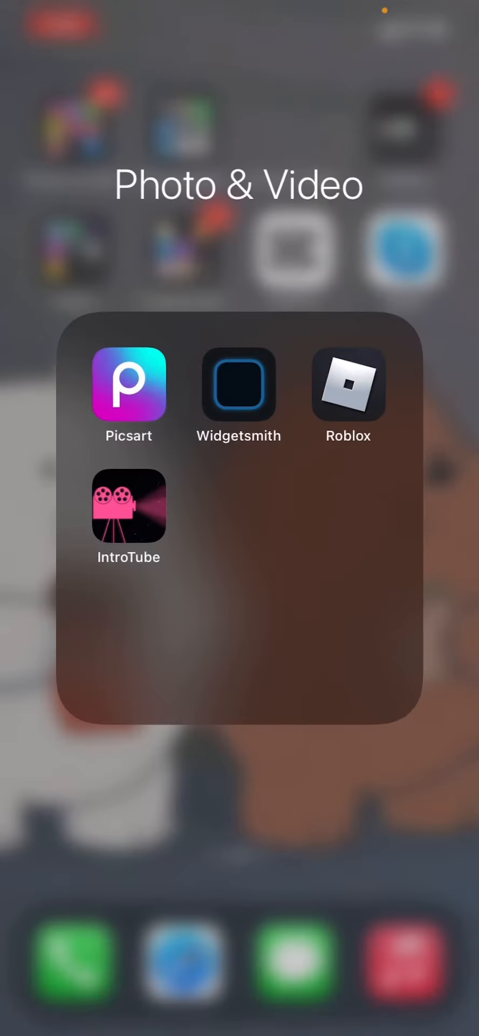
Step: Launch Widgetsmith from the Photo & Video folder and scroll past the small widgets
{"action": "left_click", "coordinate": [239, 385]}
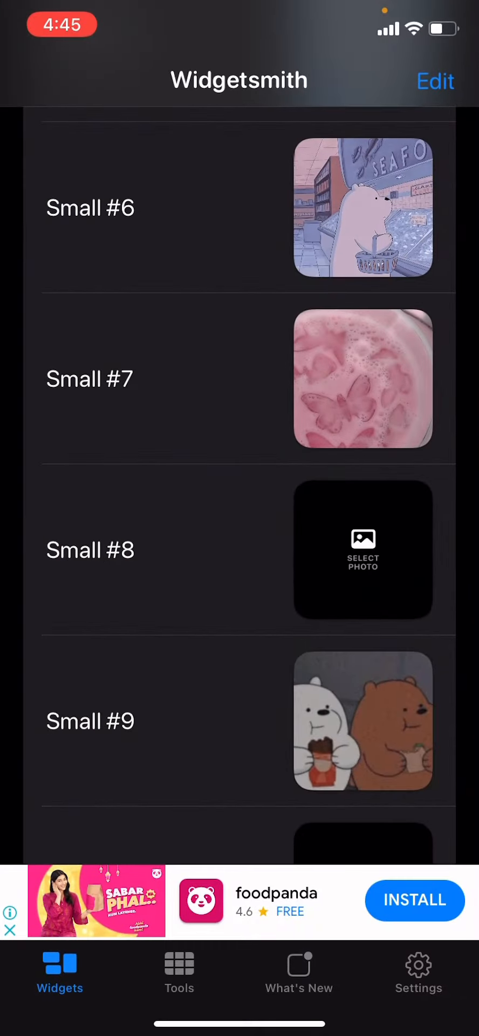
{"action": "scroll", "scroll_direction": "down", "scroll_amount": 3}
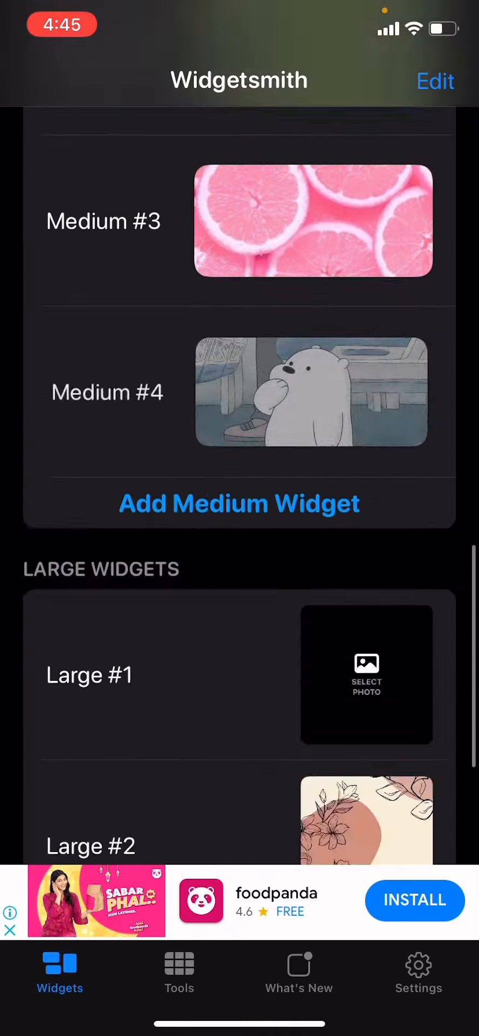
{"action": "scroll", "scroll_direction": "up", "scroll_amount": 3}
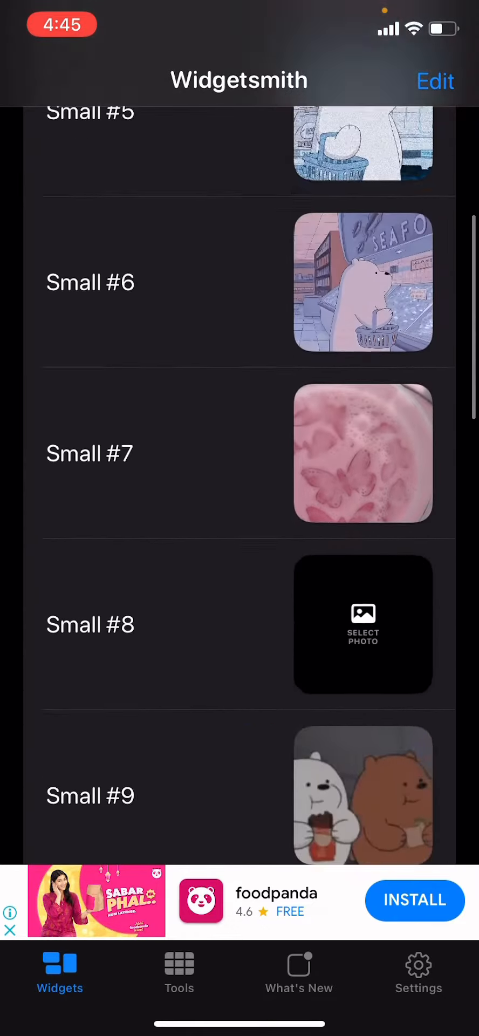
{"action": "scroll", "scroll_direction": "down", "scroll_amount": 3}
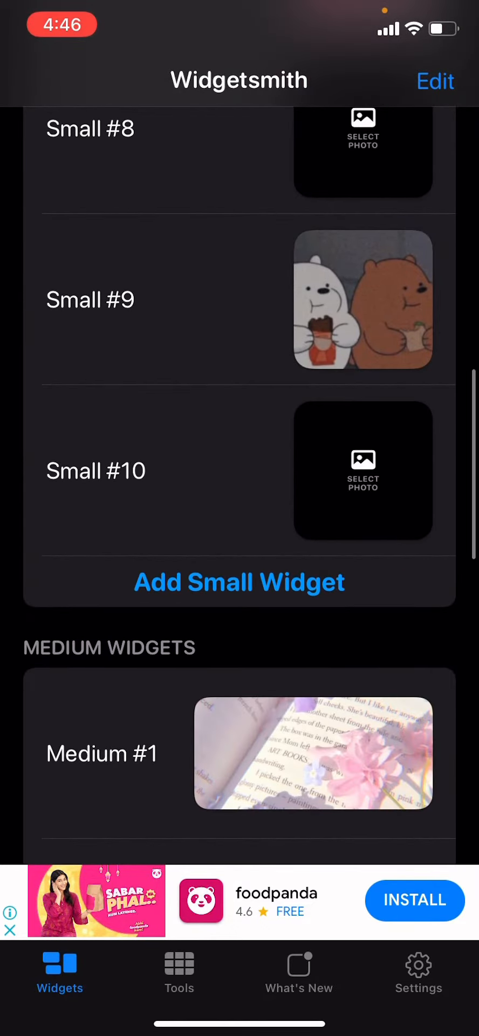
Step: Add small widget Small #11 using the Ramadan Mubarak decor photo as its Selected Photo
{"action": "left_click", "coordinate": [239, 582]}
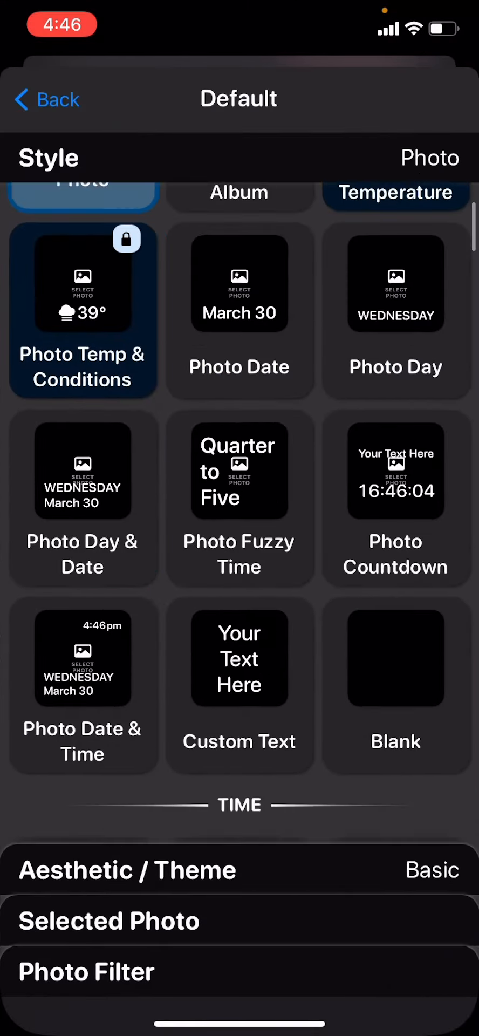
{"action": "scroll", "scroll_direction": "down", "scroll_amount": 3}
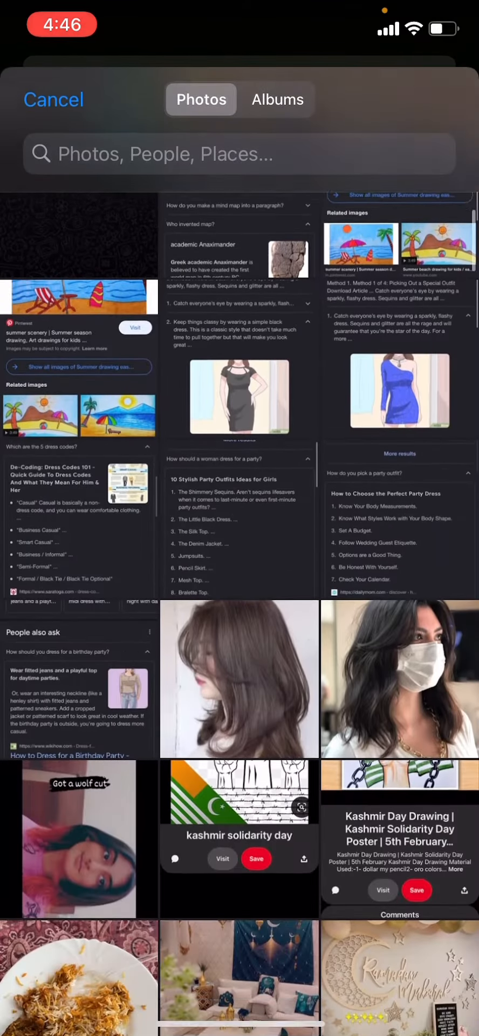
{"action": "scroll", "scroll_direction": "down", "scroll_amount": 3}
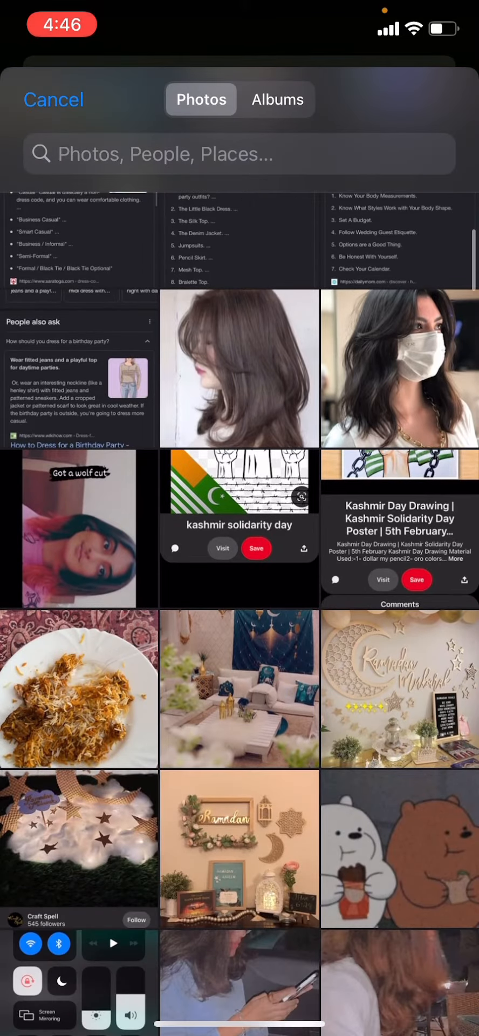
{"action": "left_click", "coordinate": [393, 688]}
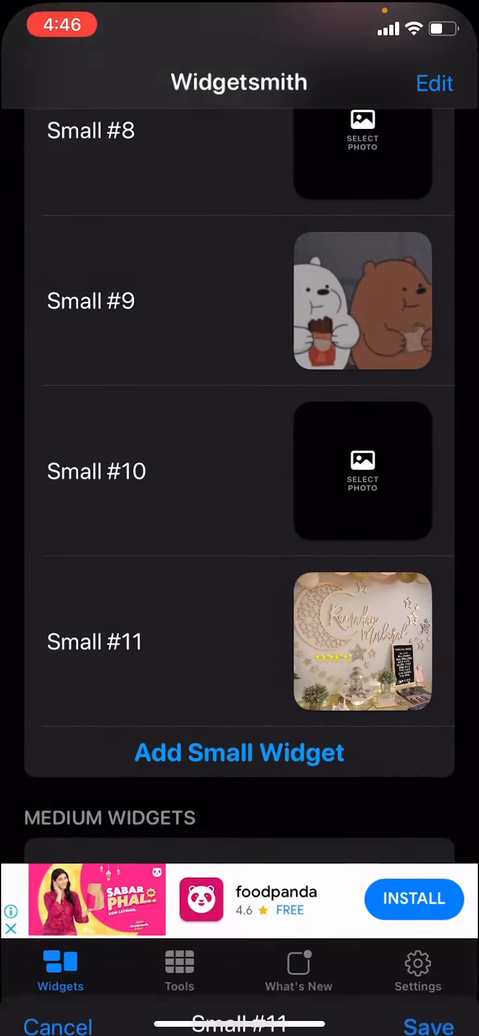
Step: Confirm Small #11 in the list, return home, and enter jiggle mode
{"action": "scroll", "scroll_direction": "down", "scroll_amount": 3}
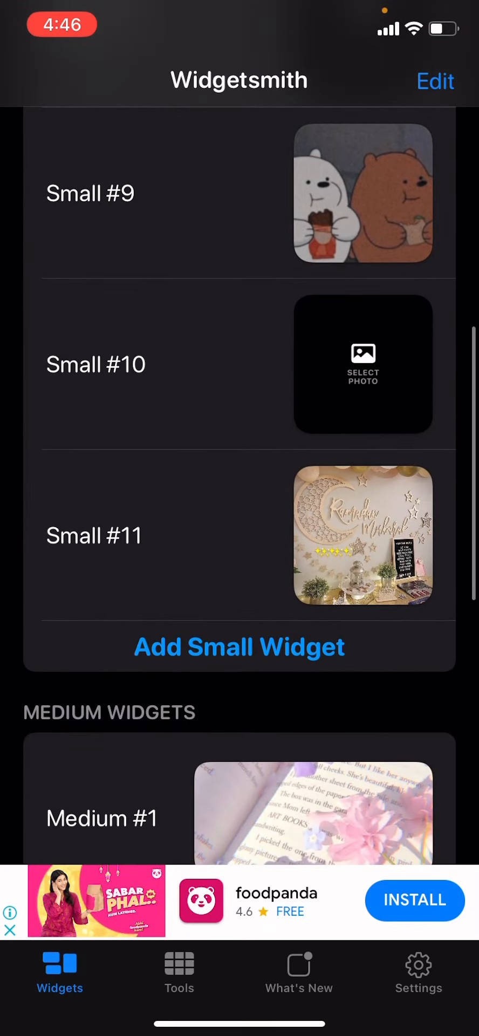
{"action": "left_click", "coordinate": [362, 534]}
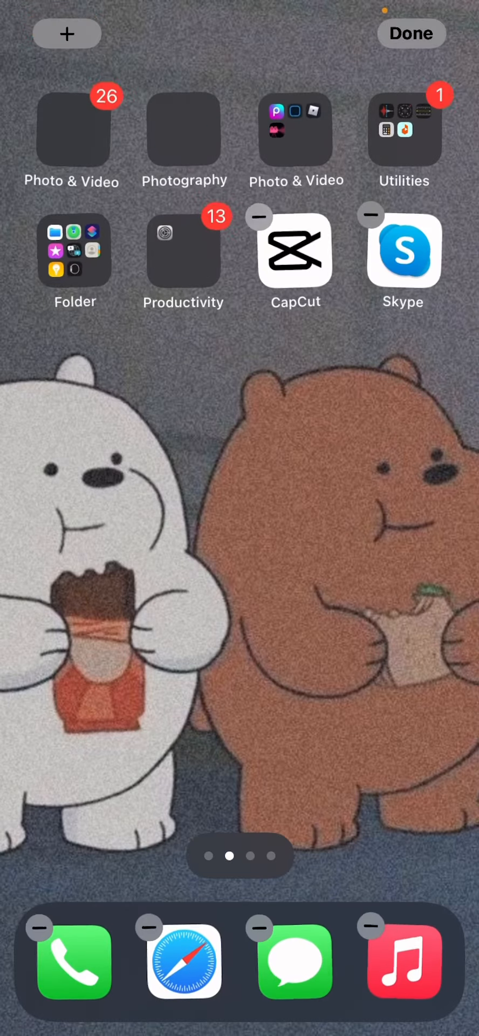
Step: Add a small Widgetsmith widget from the gallery to the page top and finish editing
{"action": "left_click", "coordinate": [414, 33]}
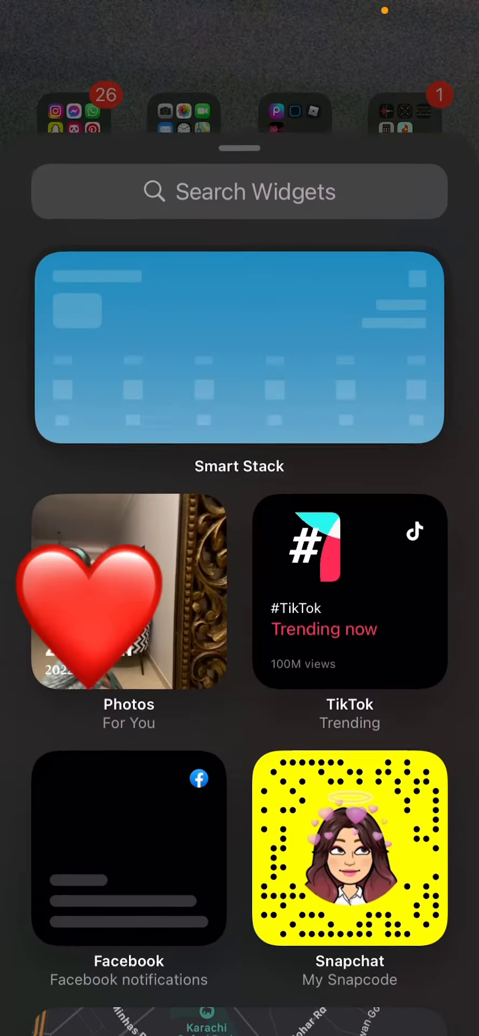
{"action": "left_click", "coordinate": [238, 191]}
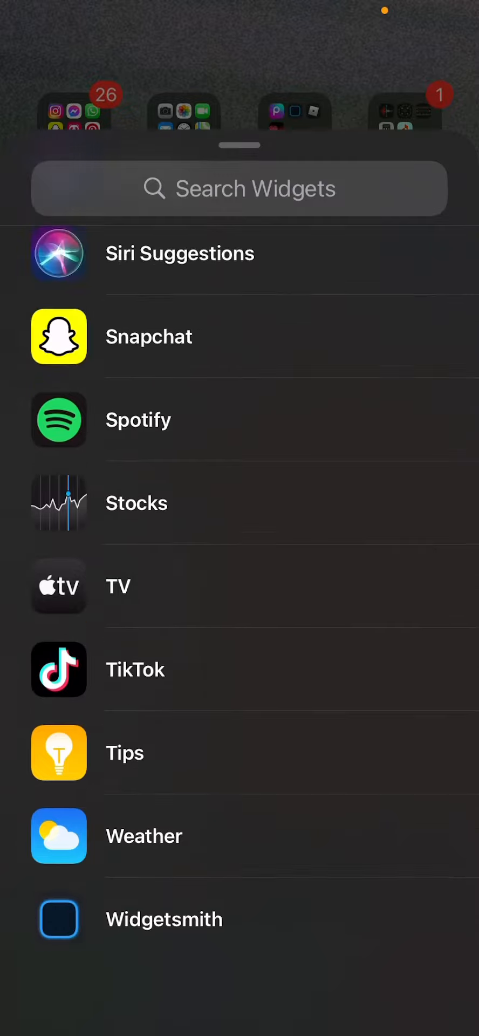
{"action": "left_click", "coordinate": [164, 920]}
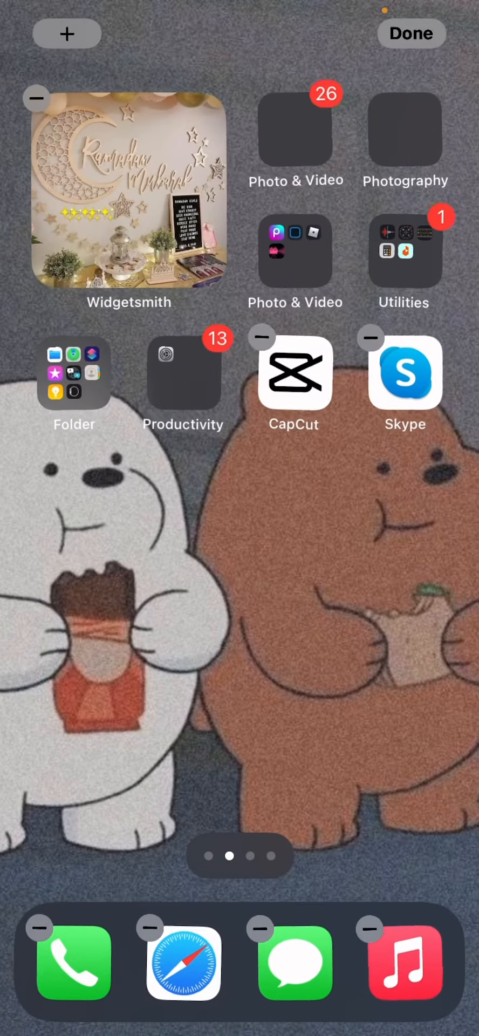
{"action": "left_click", "coordinate": [412, 33]}
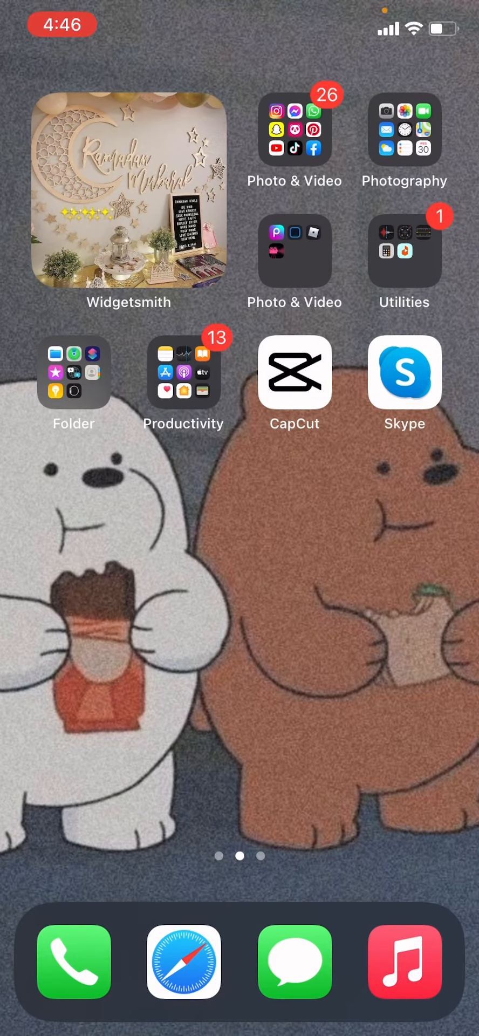